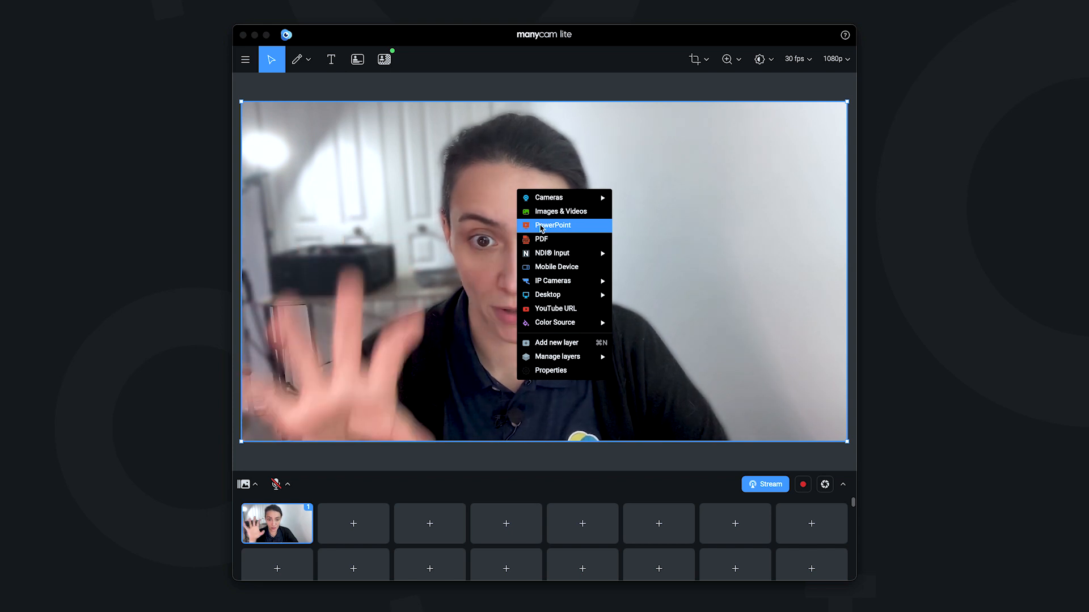
- Load Presentation.pptx as the PowerPoint source for the first preset
left_click(552, 224)
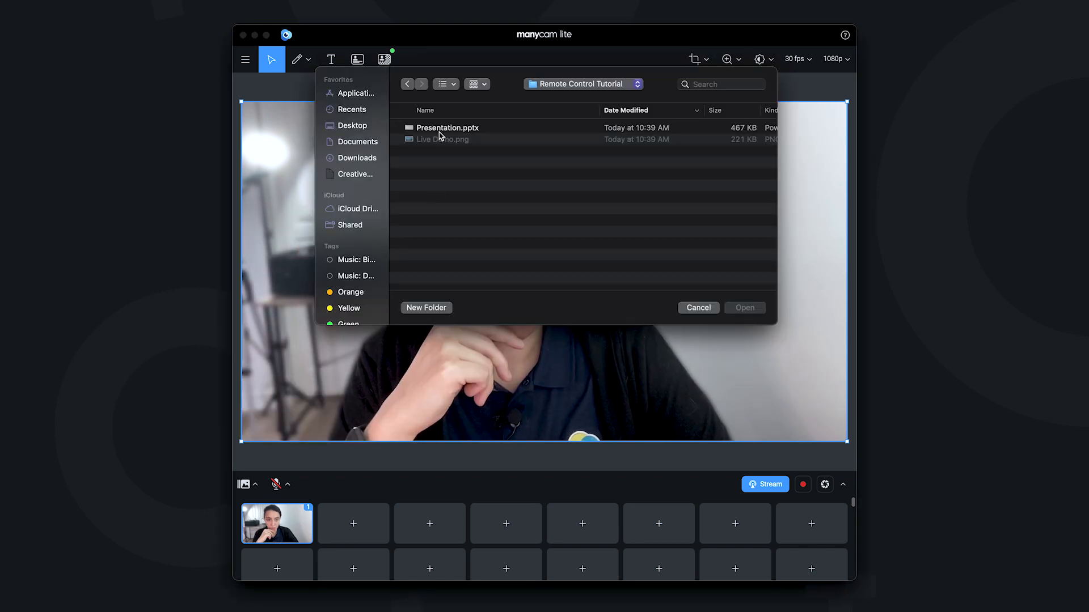
left_click(744, 308)
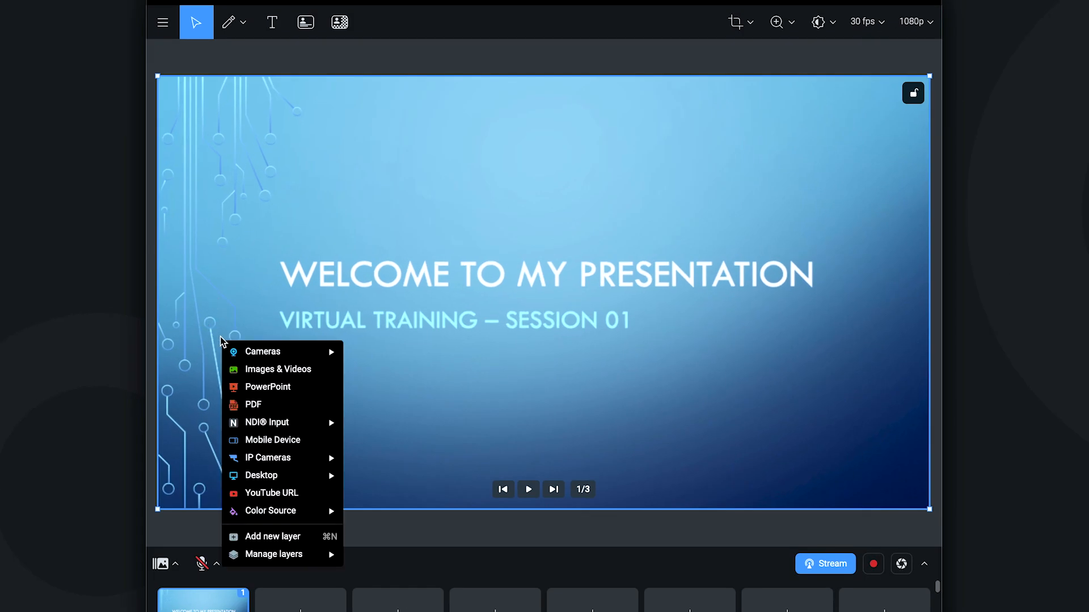
mouse_move(272, 537)
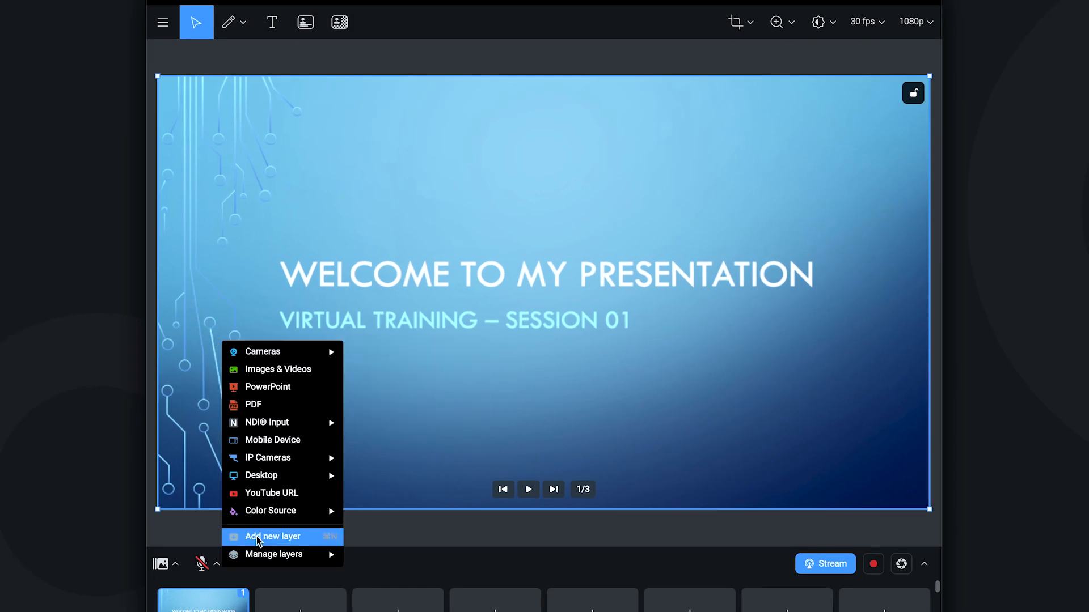
- Add a webcam layer over the welcome slide as a circular inset in the lower right
left_click(272, 537)
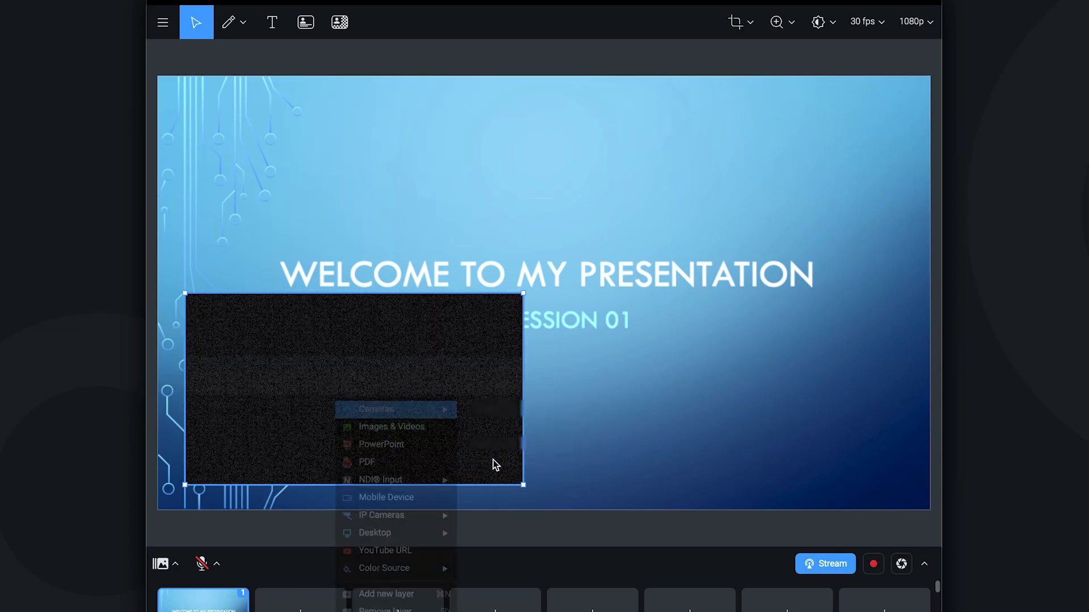
left_click(373, 409)
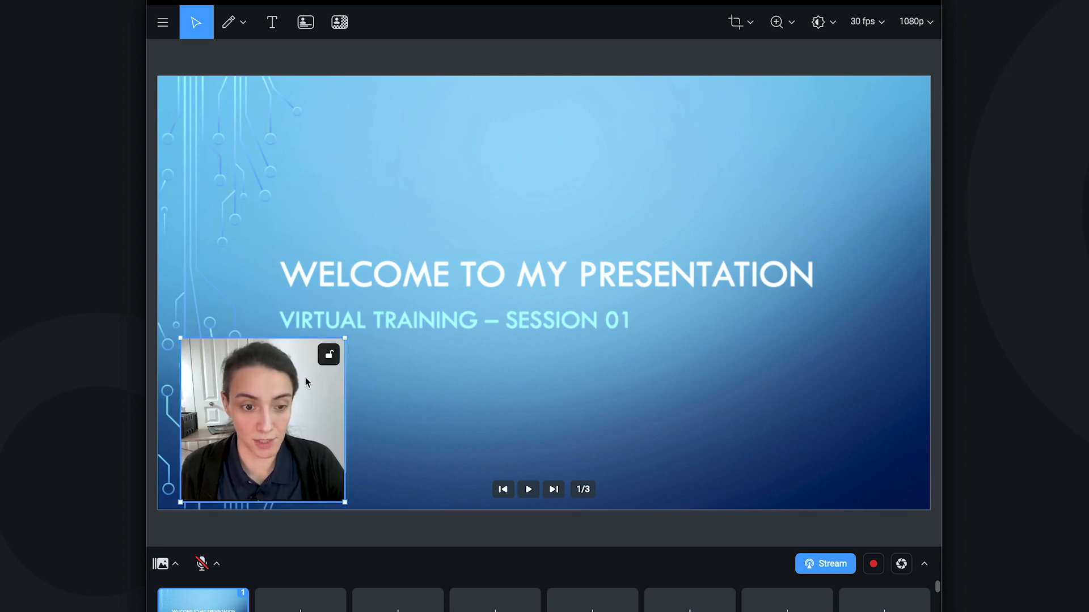
left_click(735, 21)
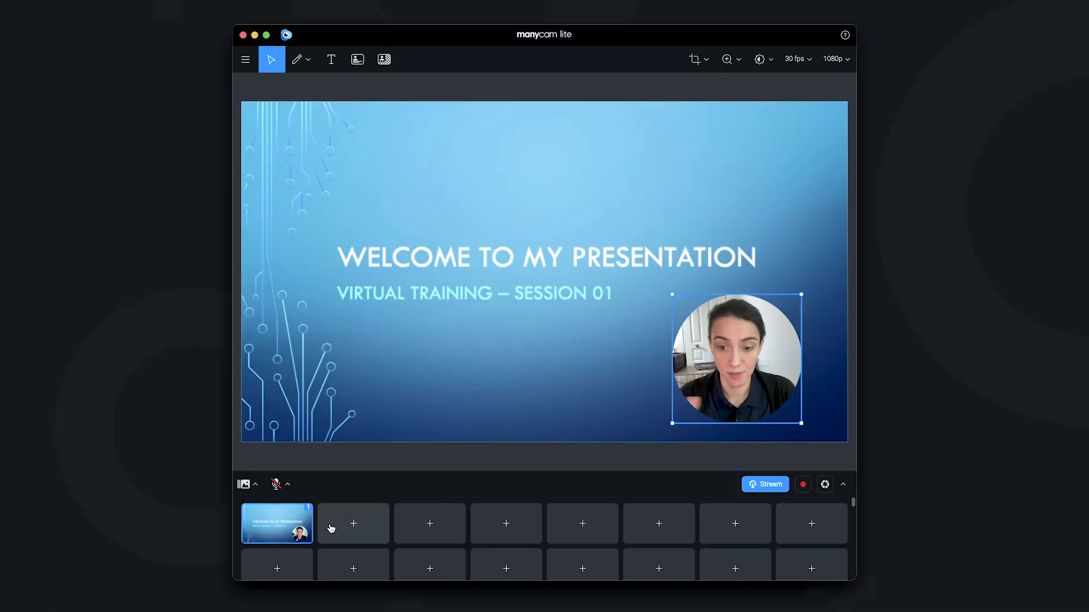
- Load the Live Demo.png image into the second preset and make it live
left_click(353, 524)
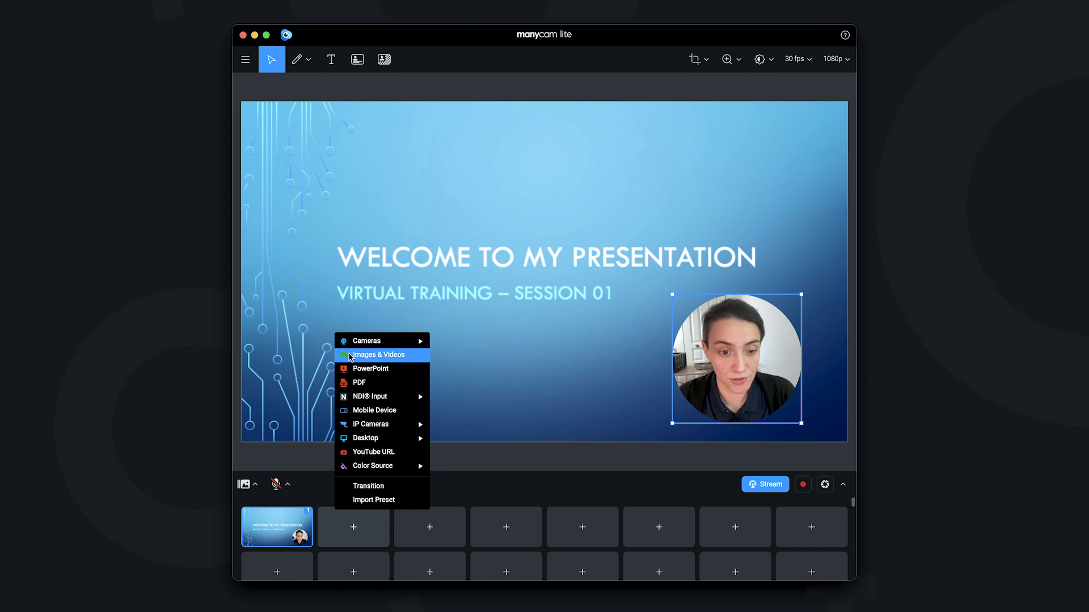
left_click(377, 355)
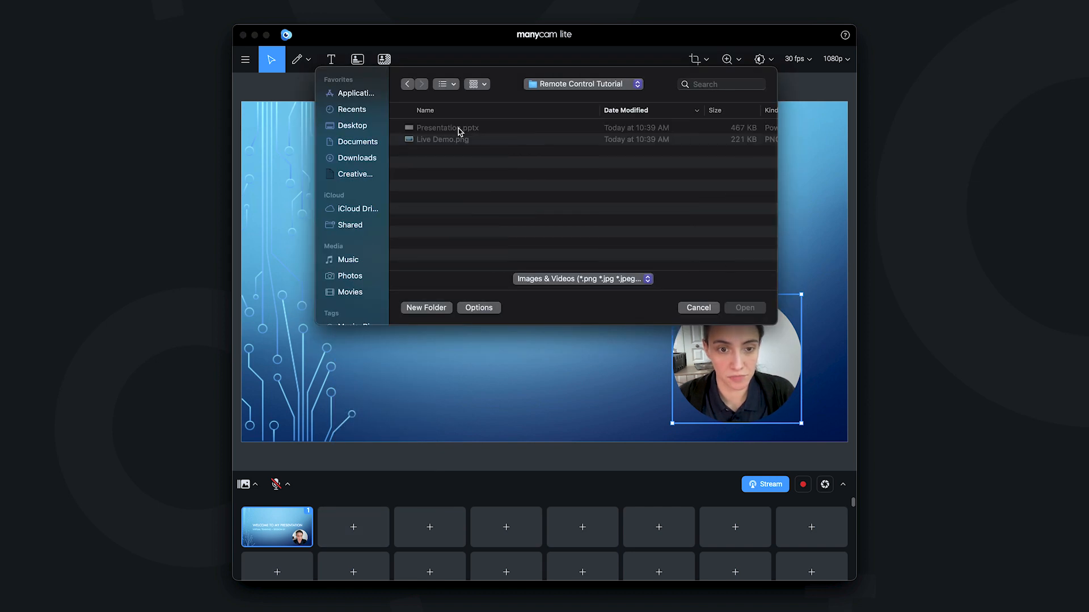
left_click(744, 308)
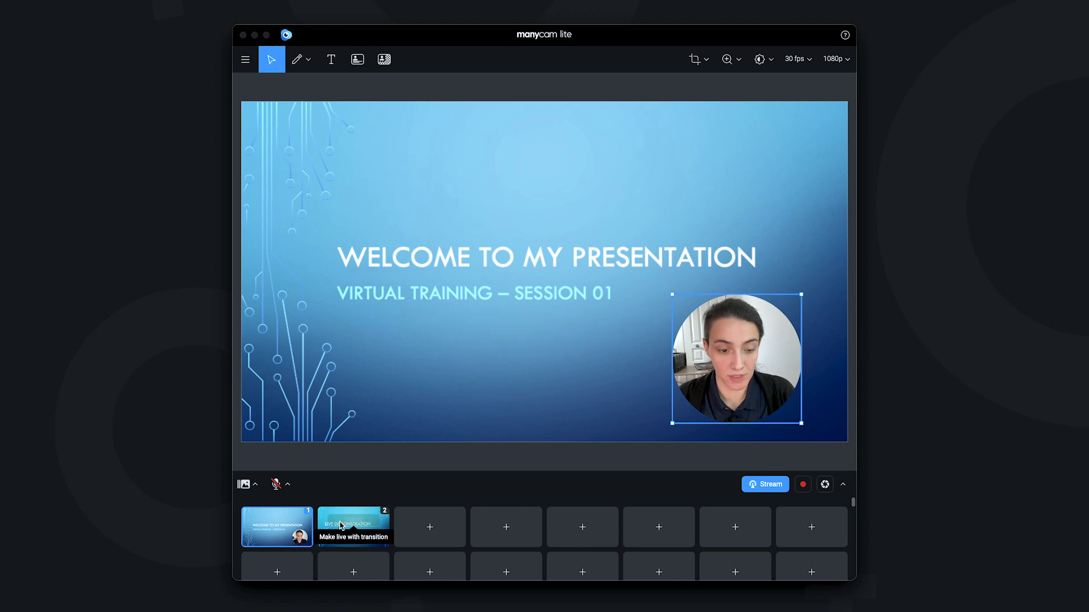
left_click(353, 525)
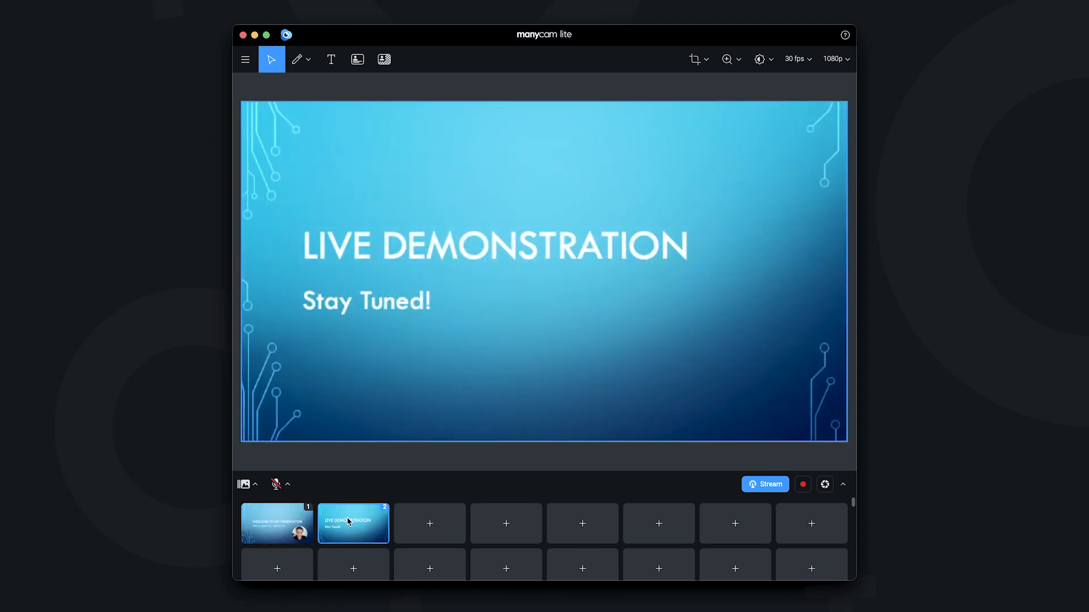
mouse_move(428, 528)
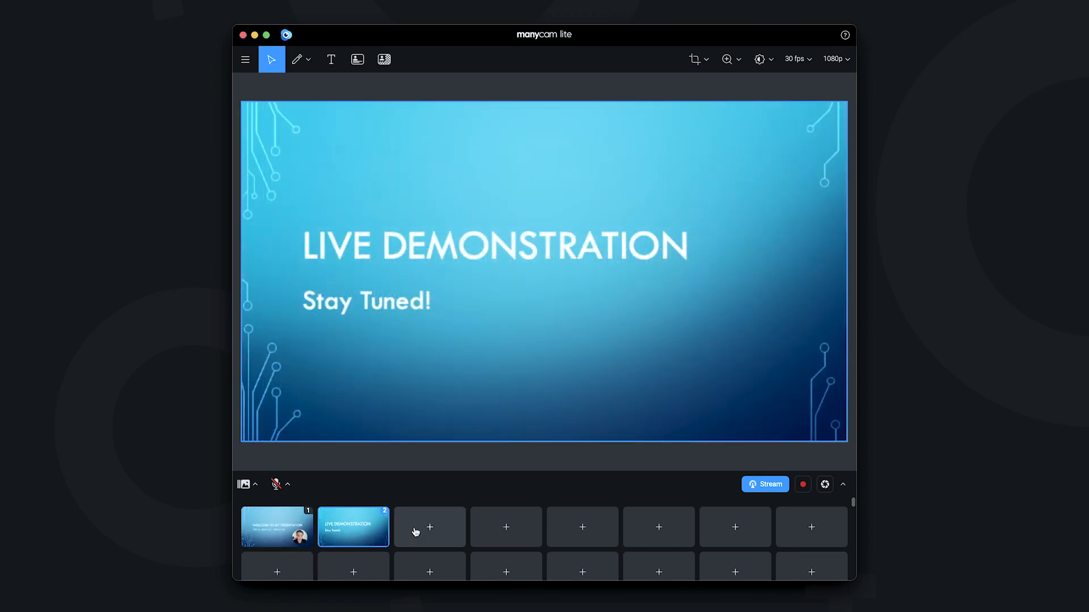
- Bring up the Mobile Device streaming picker for the third preset
left_click(429, 527)
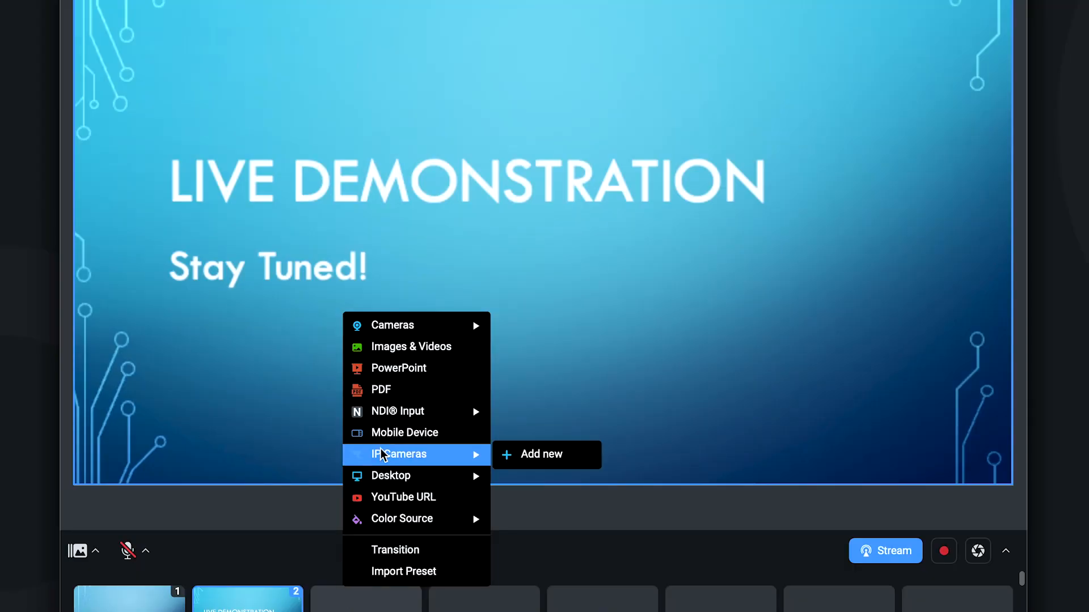
left_click(404, 432)
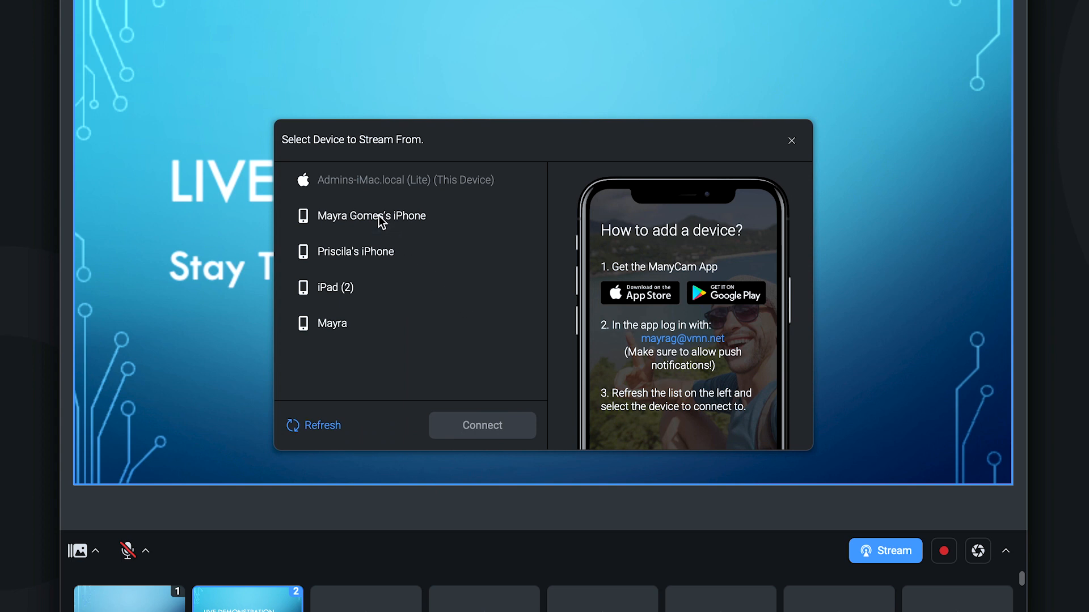